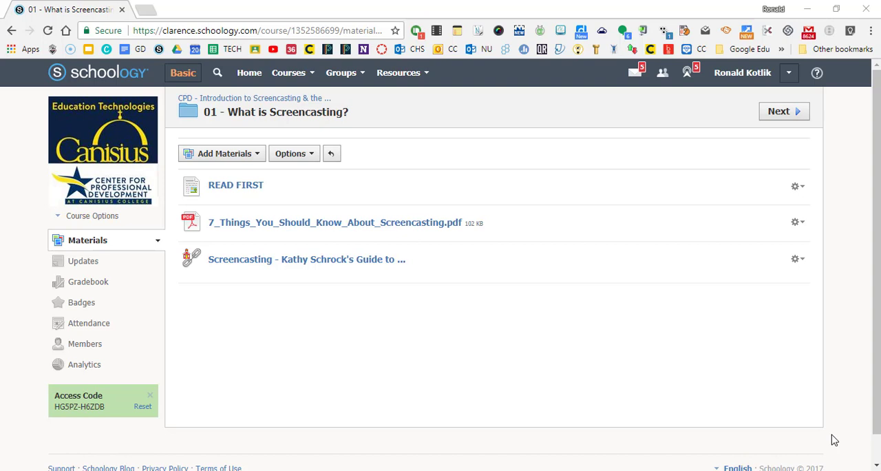
mouse_move(401, 69)
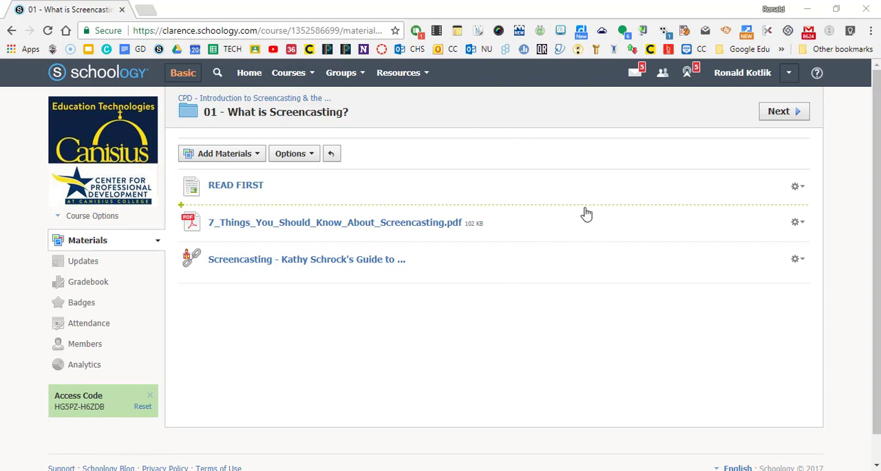
mouse_move(626, 180)
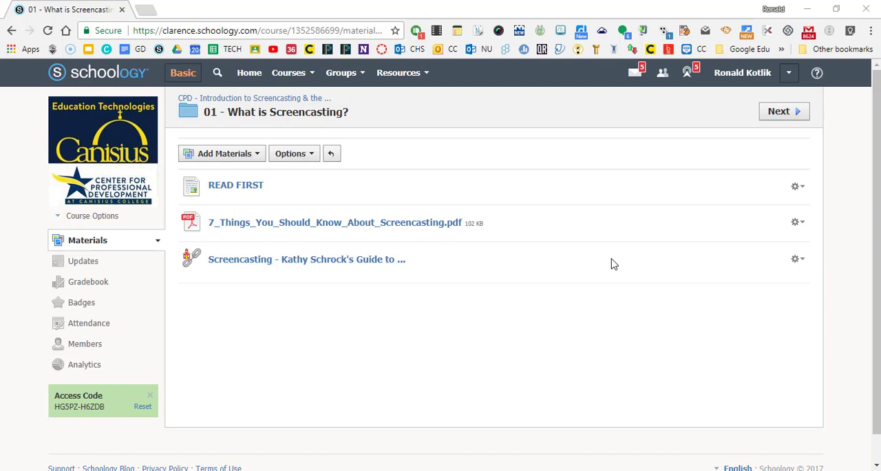
mouse_move(371, 222)
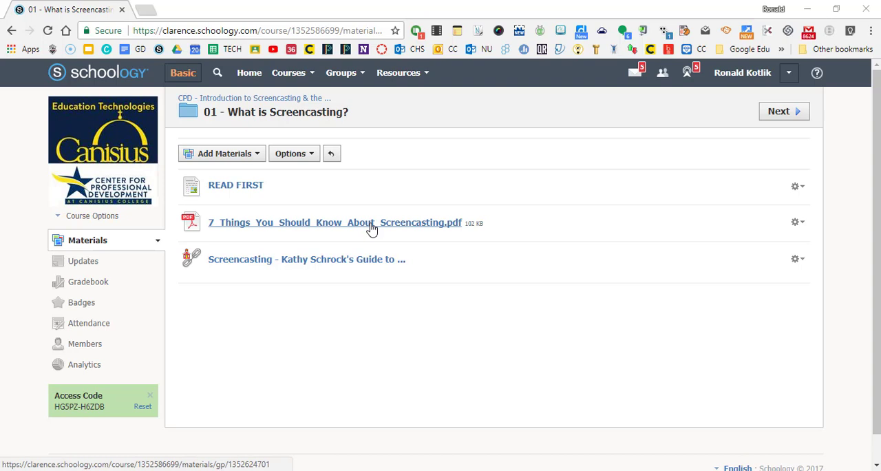
Open the '7 Things You Should Know About Screencasting' PDF reading and scroll through it.
click(335, 222)
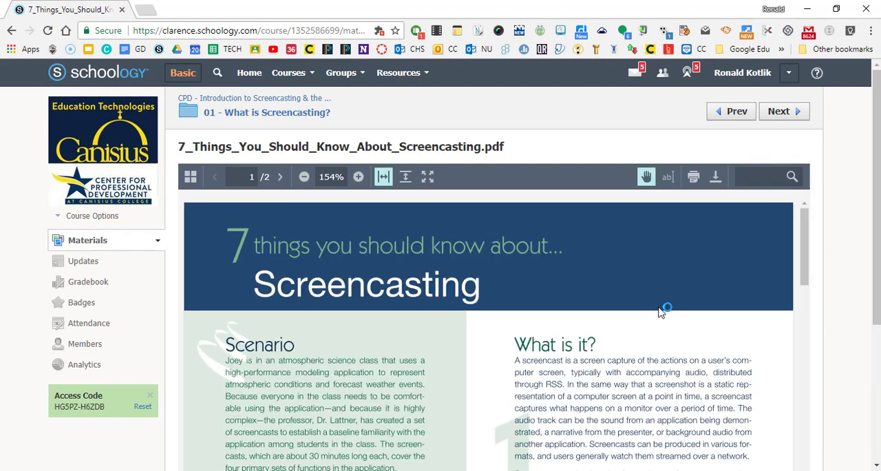
scroll(down, 3)
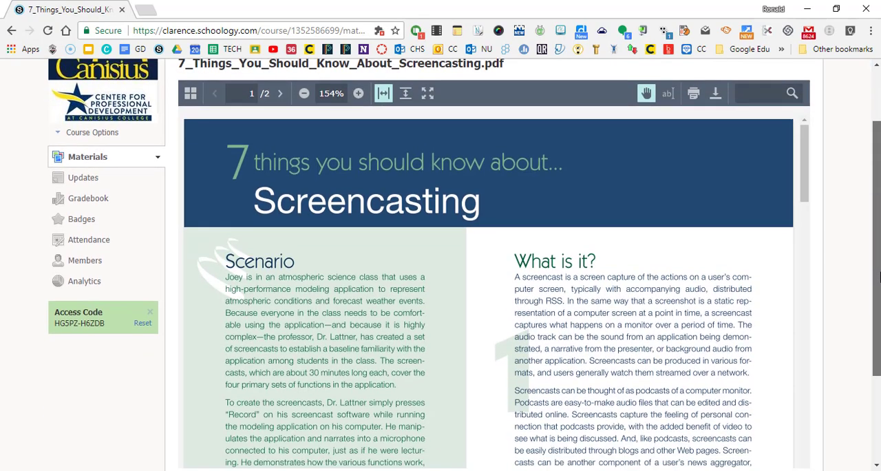
scroll(down, 3)
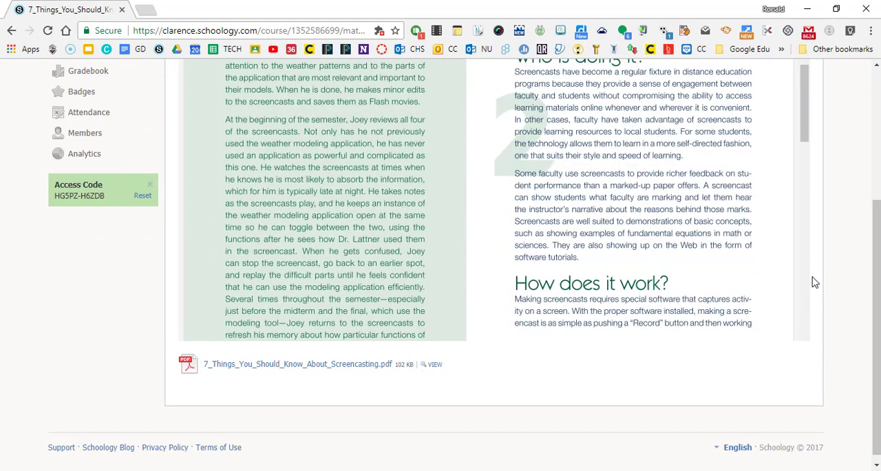
scroll(down, 3)
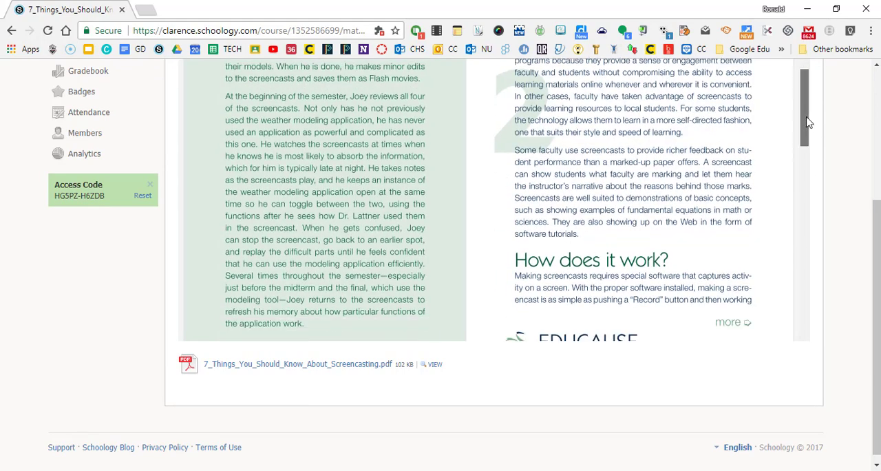
scroll(down, 3)
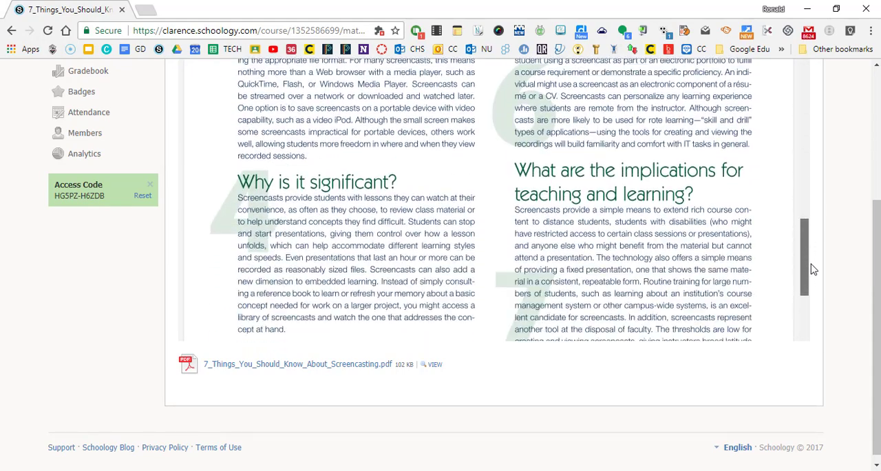
scroll(down, 3)
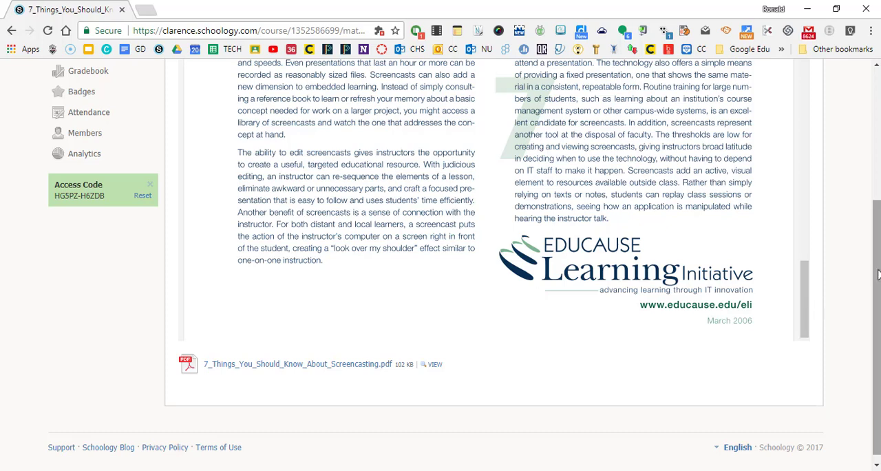
mouse_move(693, 337)
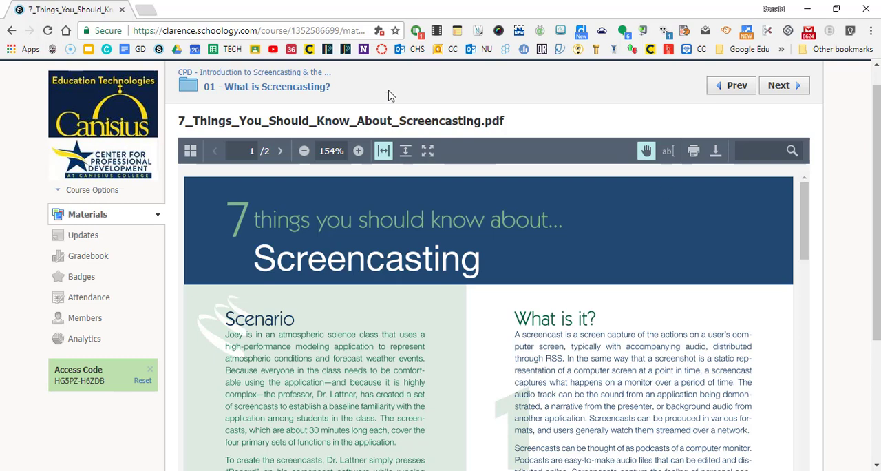
mouse_move(299, 92)
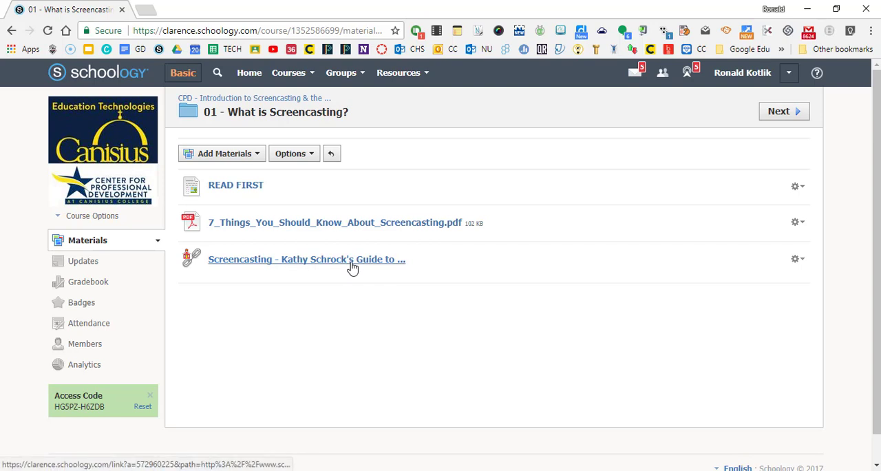
Browse Kathy Schrock's Screencasting in the Classroom page, then return to the Schoology folder.
click(306, 259)
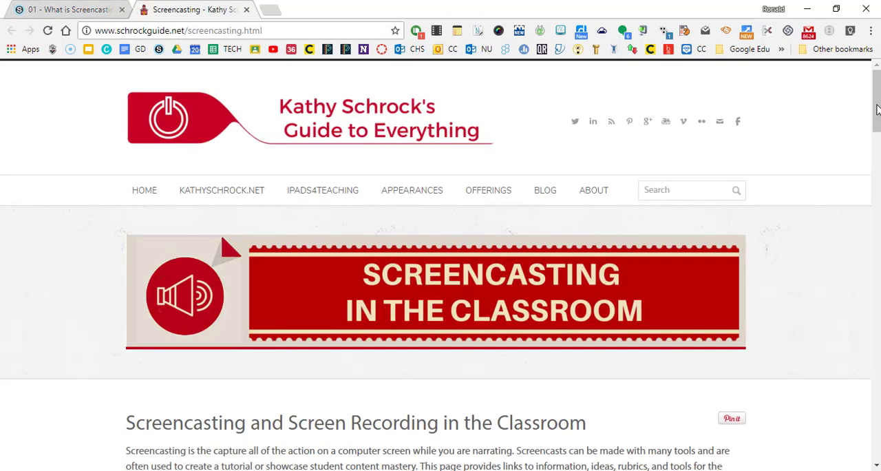
scroll(down, 3)
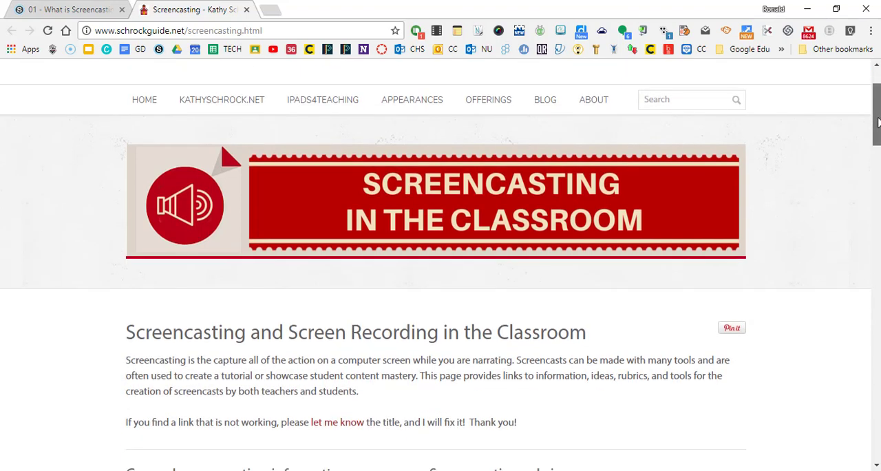
scroll(down, 3)
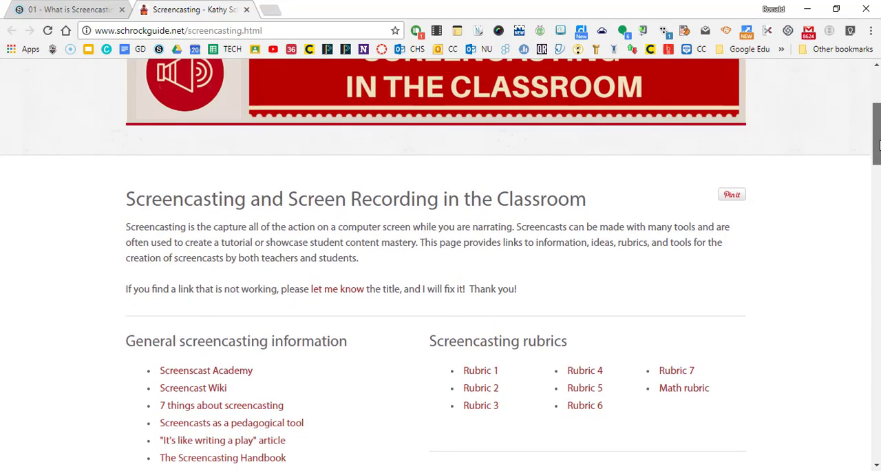
scroll(down, 3)
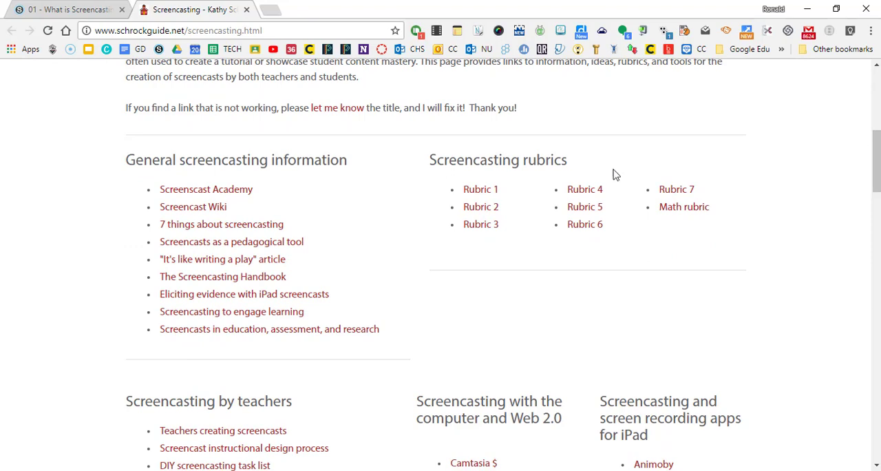
mouse_move(295, 282)
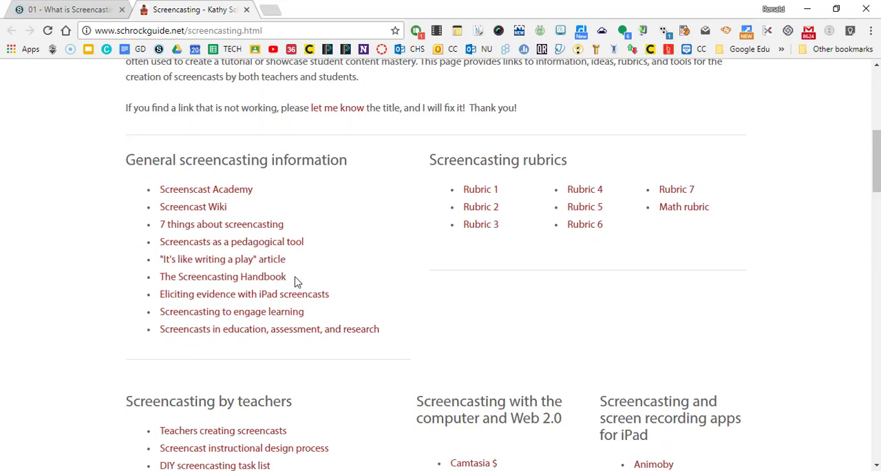
scroll(down, 3)
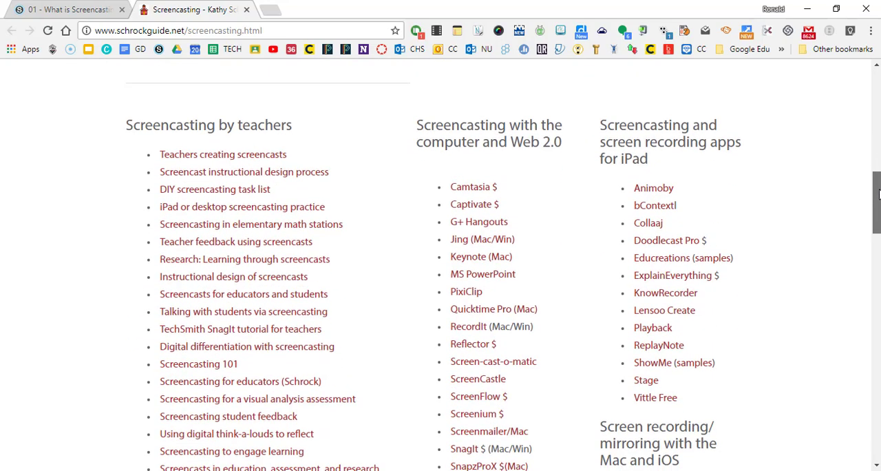
scroll(down, 3)
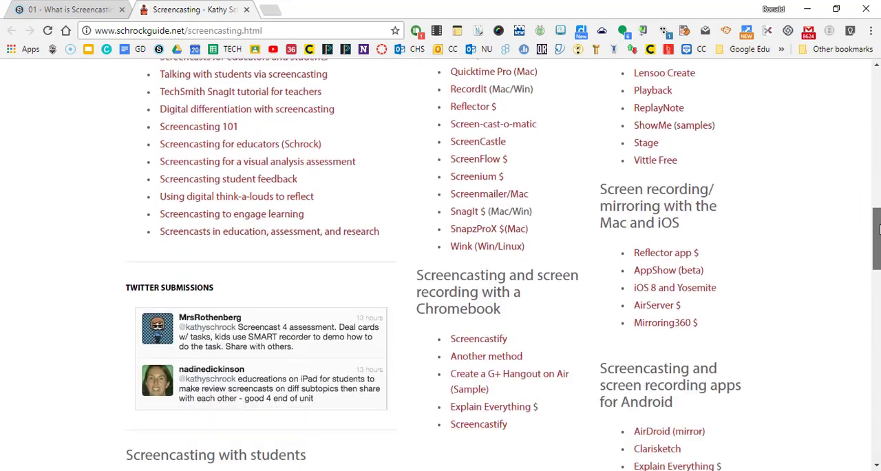
scroll(down, 3)
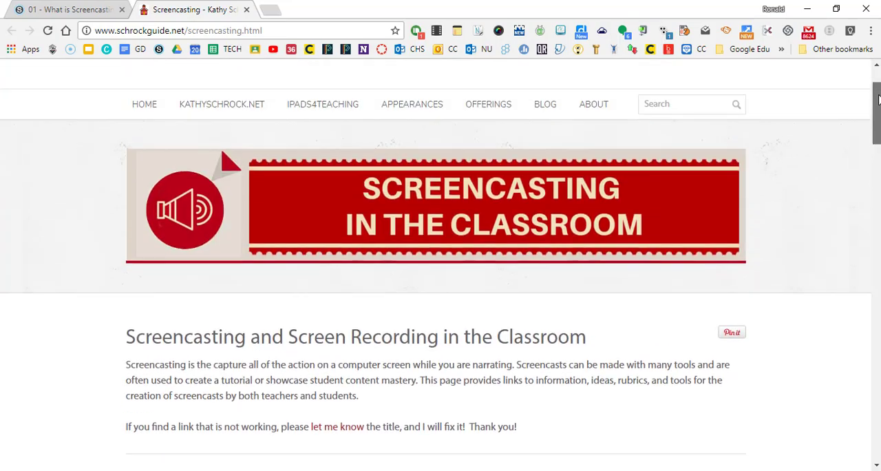
scroll(down, 3)
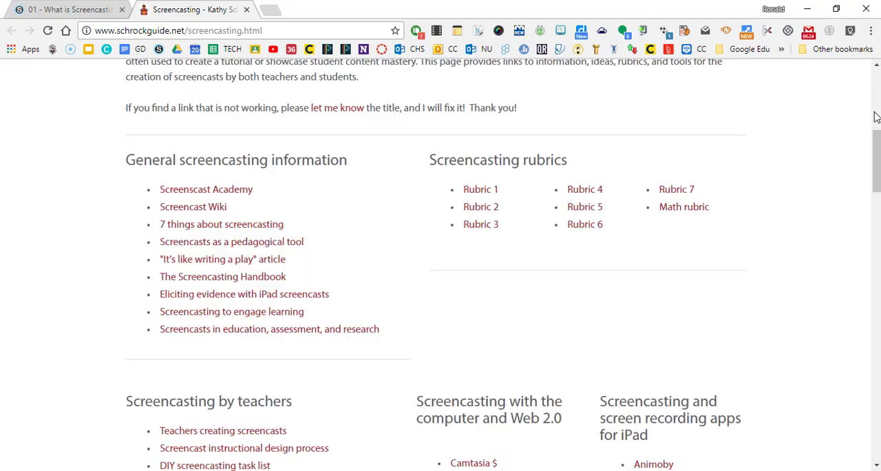
click(65, 9)
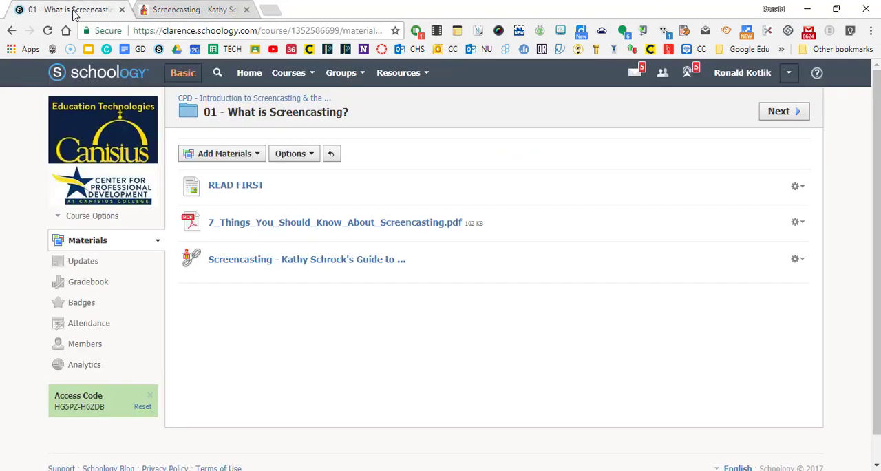
mouse_move(377, 171)
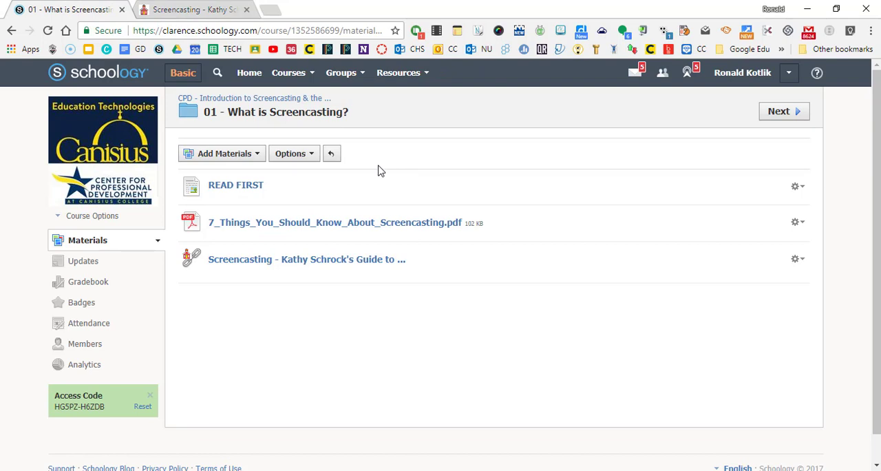
mouse_move(415, 422)
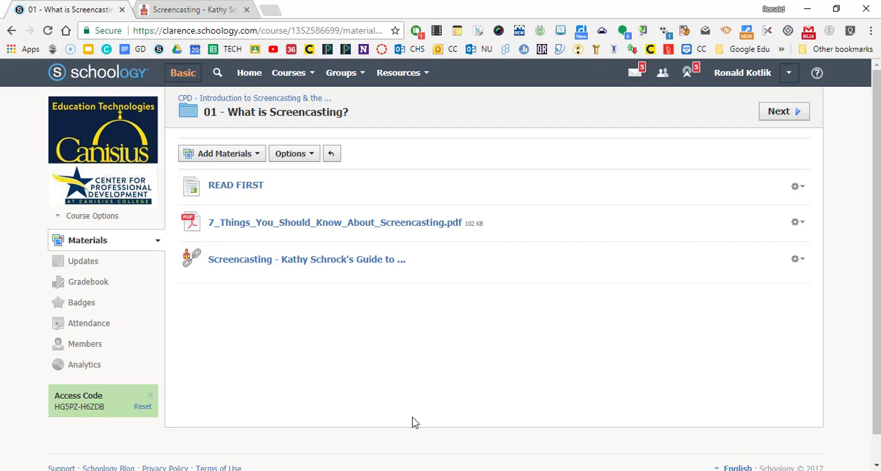